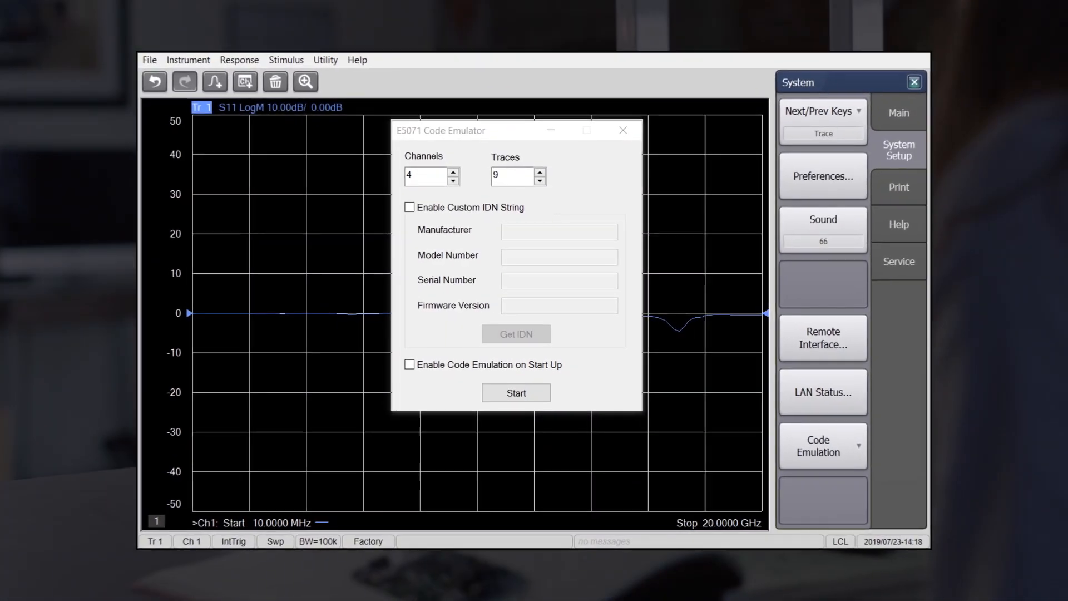
Start the E5071 Code Emulator with 4 channels and 9 traces.
click(516, 392)
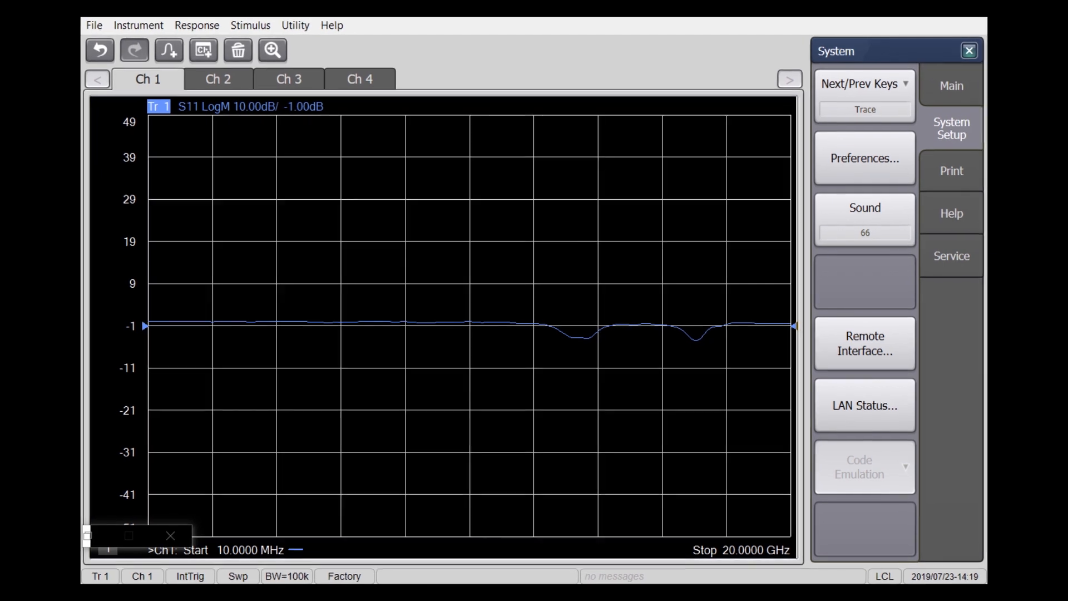